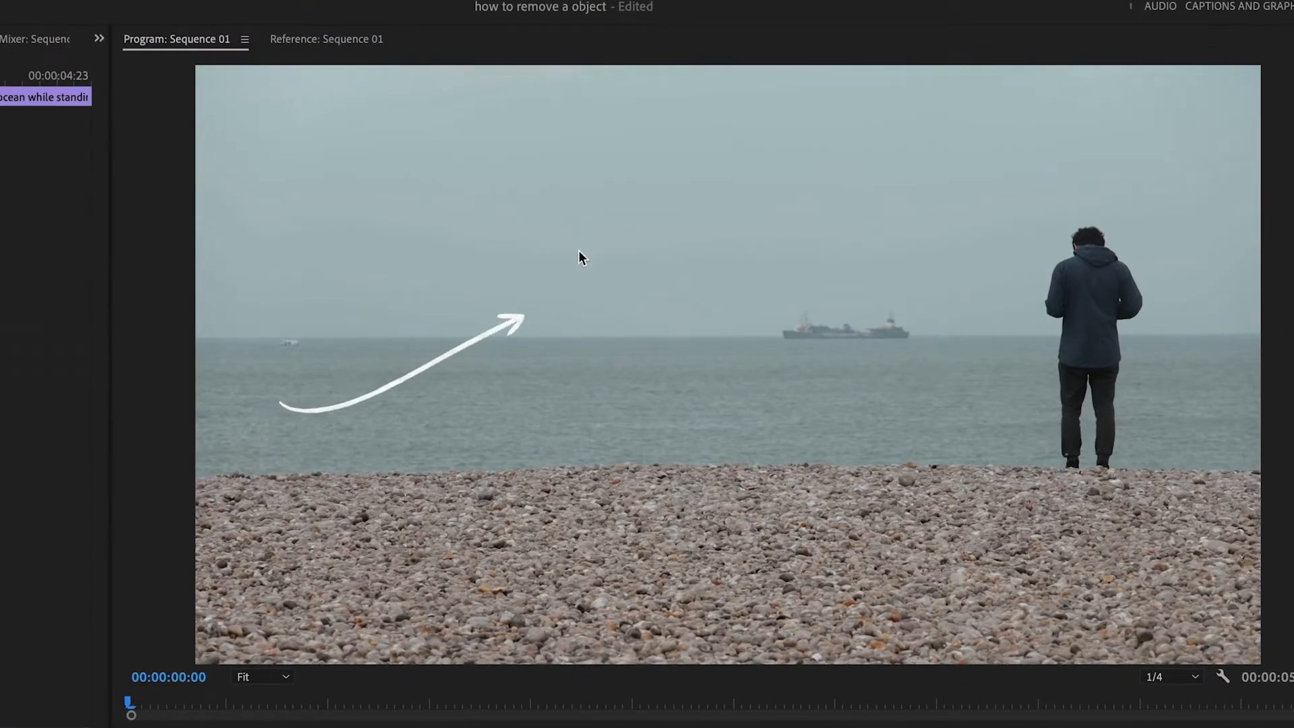
pyautogui.moveTo(536, 240)
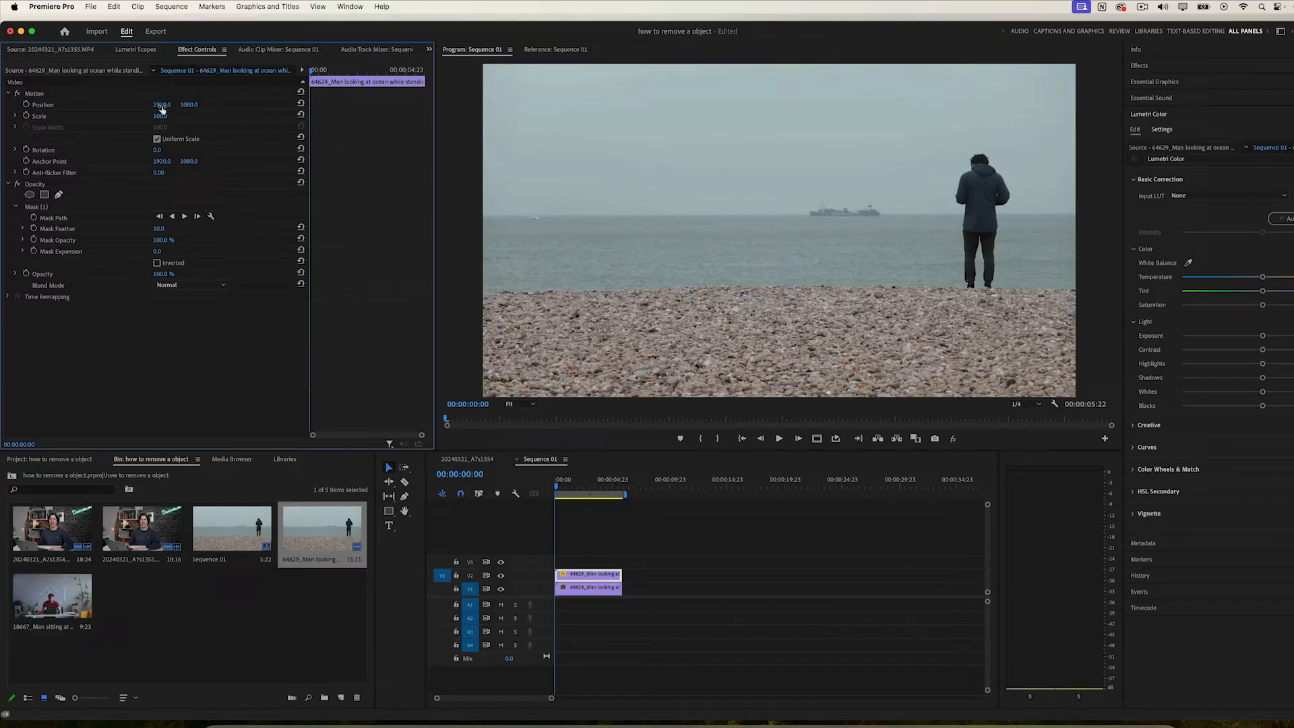
# - Shift the masked patch's Position to cover the man and nest both stacked clips
pyautogui.moveTo(162, 105); pyautogui.dragTo(182, 105)
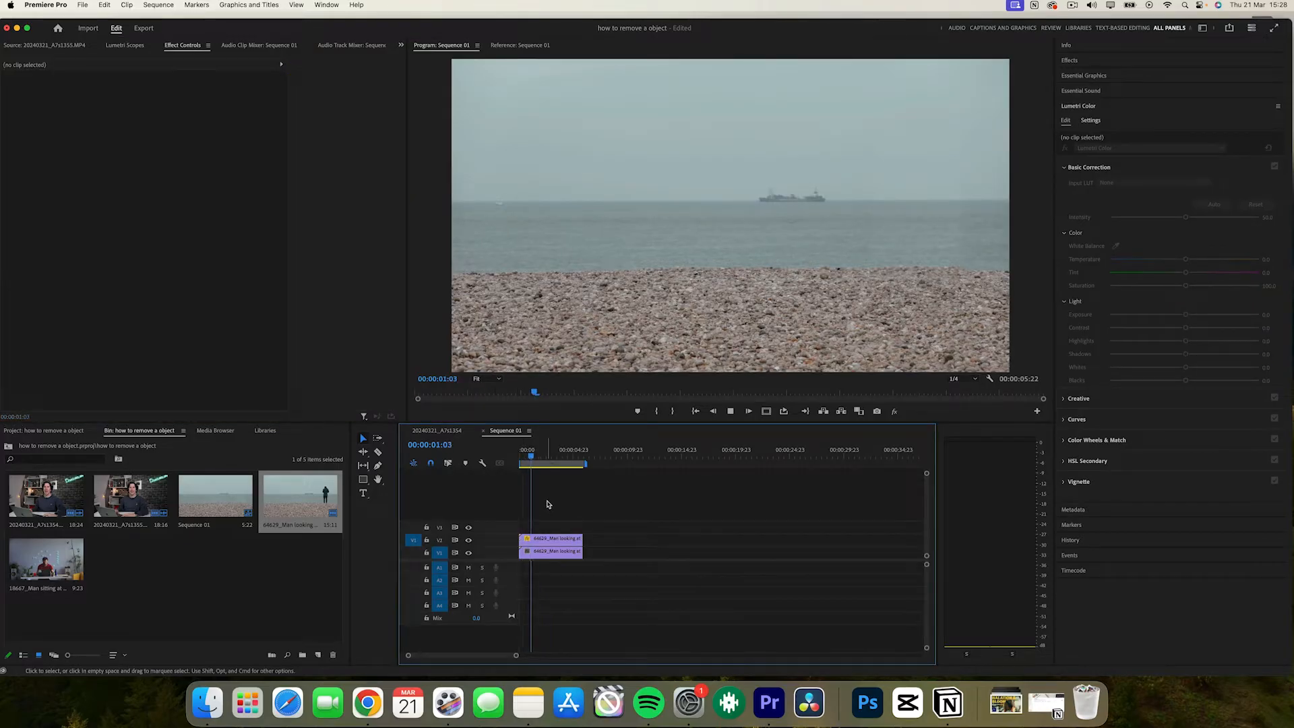
pyautogui.rightClick(548, 545)
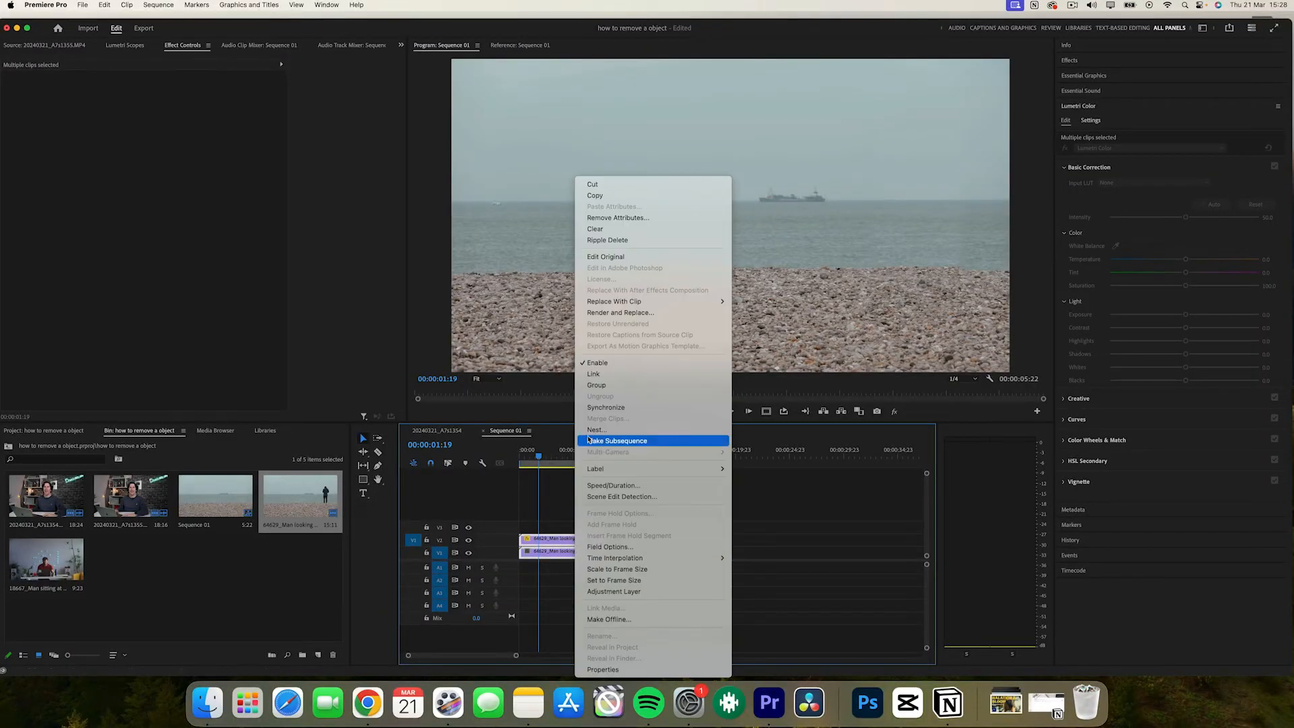
pyautogui.click(596, 429)
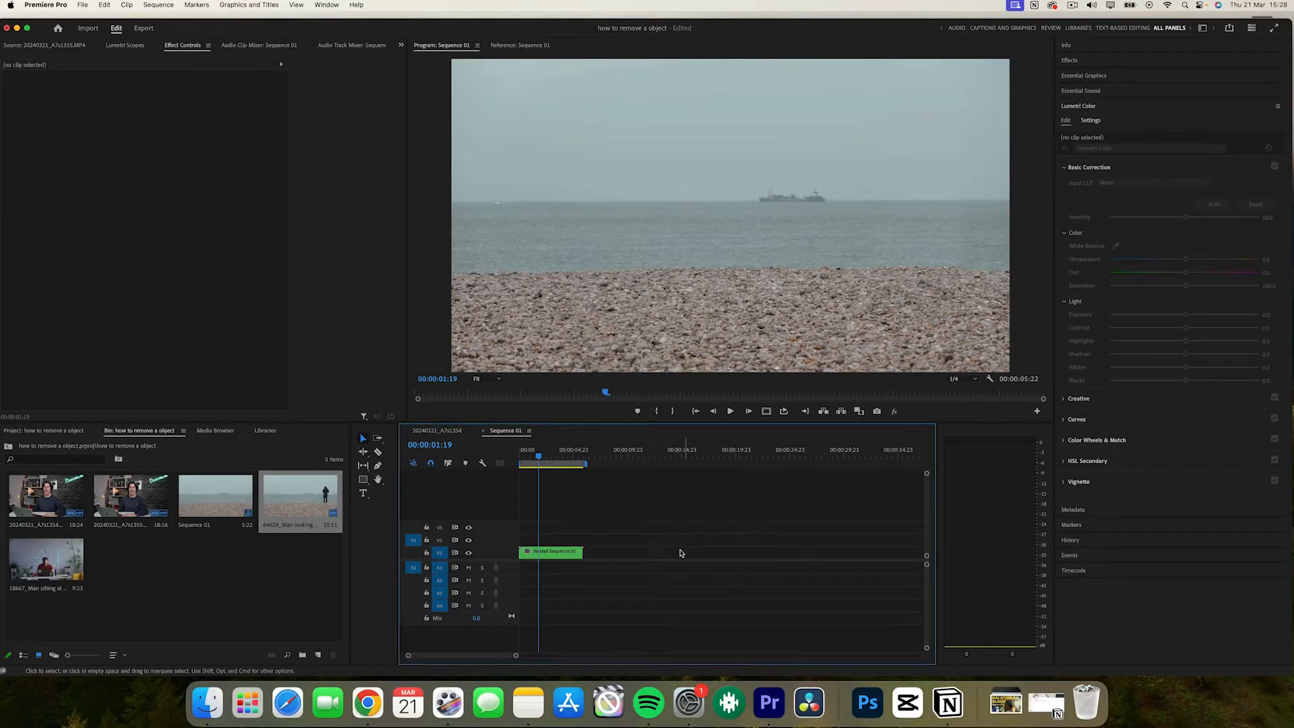
pyautogui.click(551, 551)
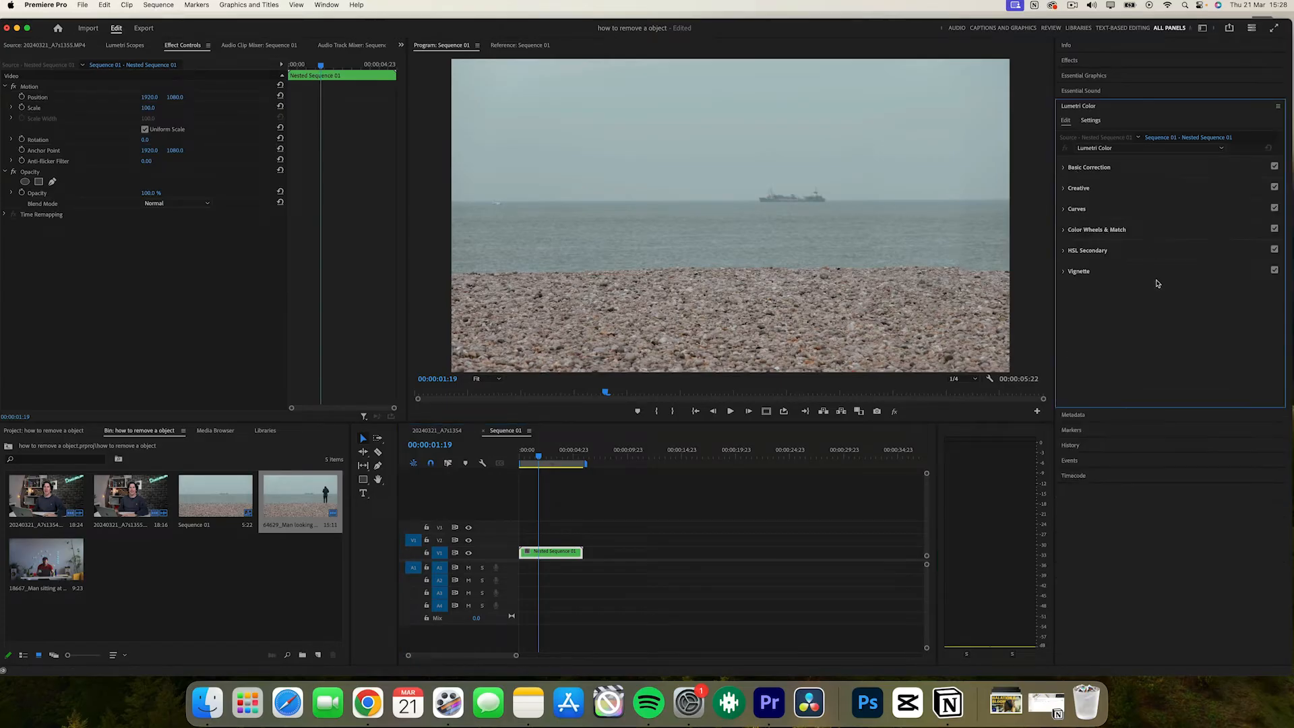
# - Apply Lumetri Color to the nested sequence and expand Curves to show RGB Curves
pyautogui.click(1089, 168)
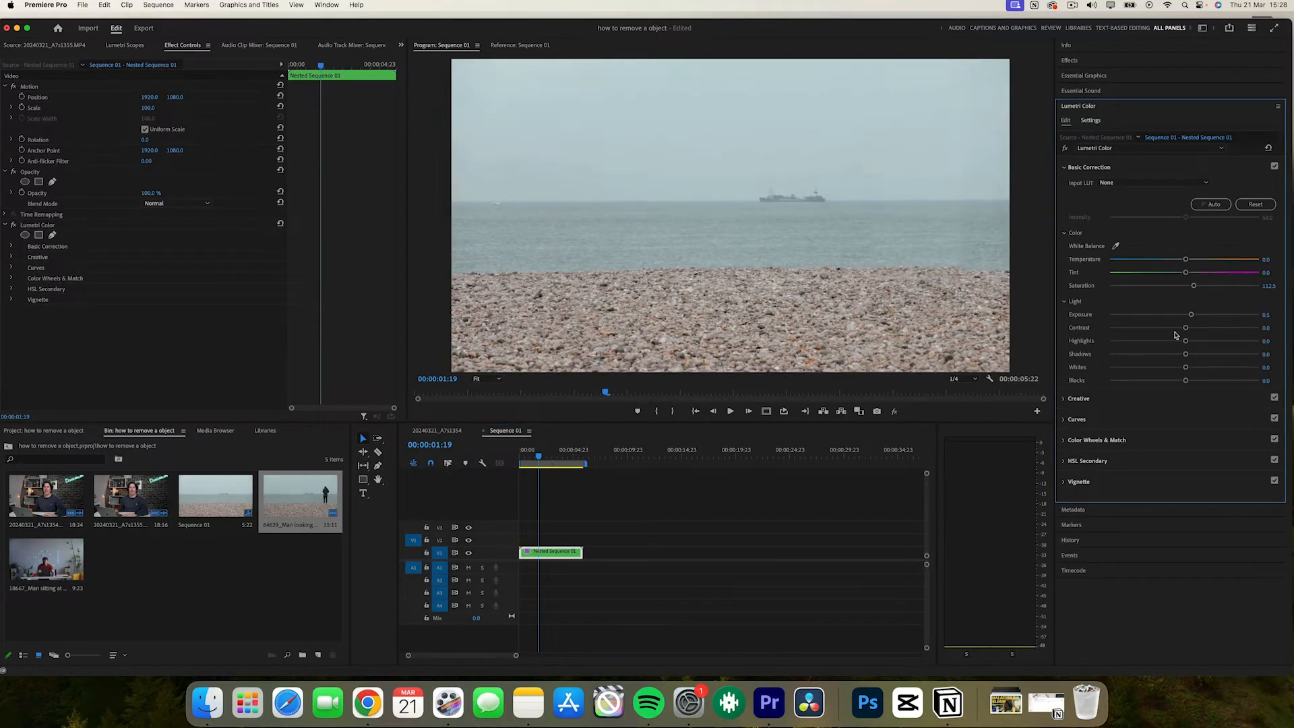
pyautogui.click(1065, 167)
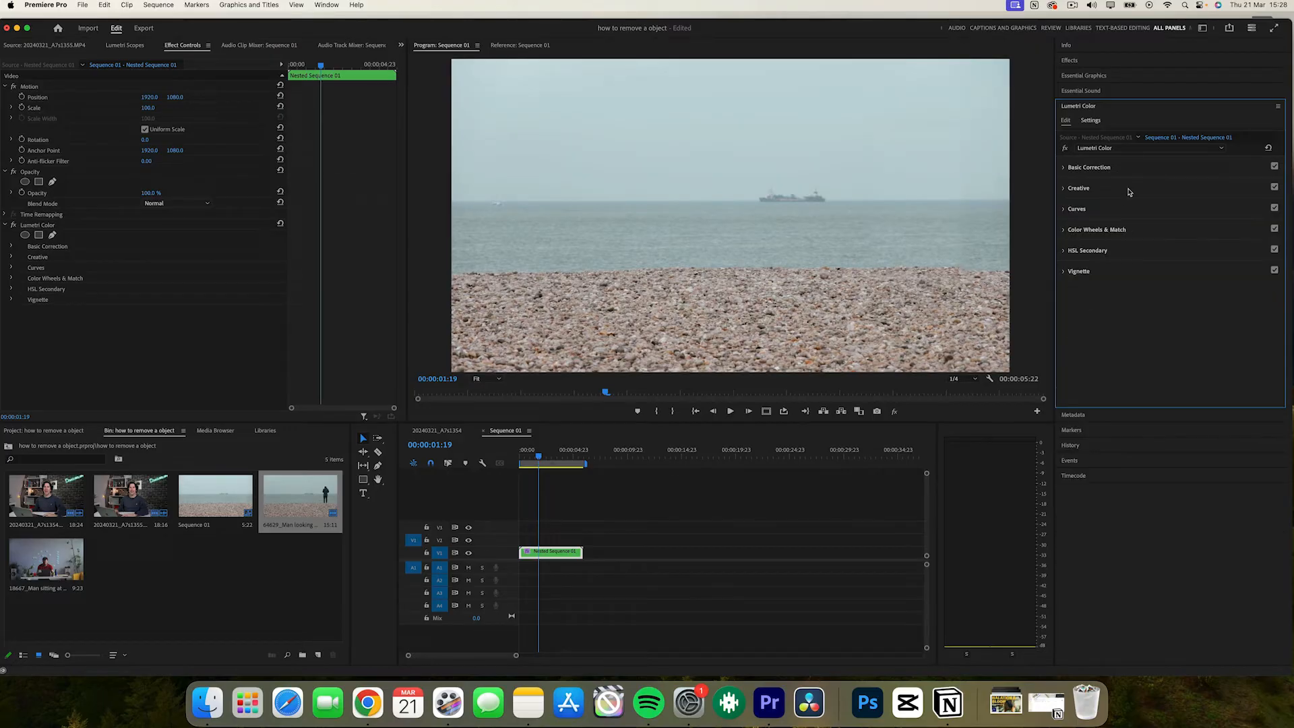
pyautogui.click(1077, 207)
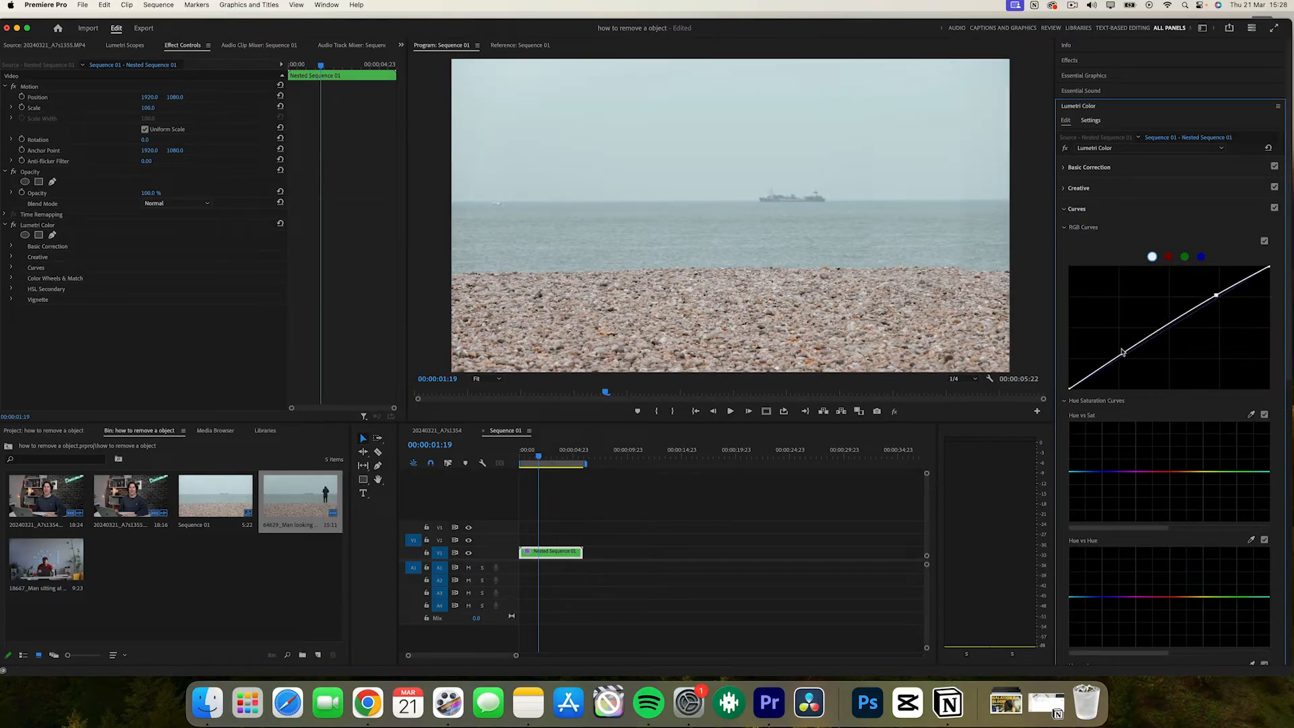